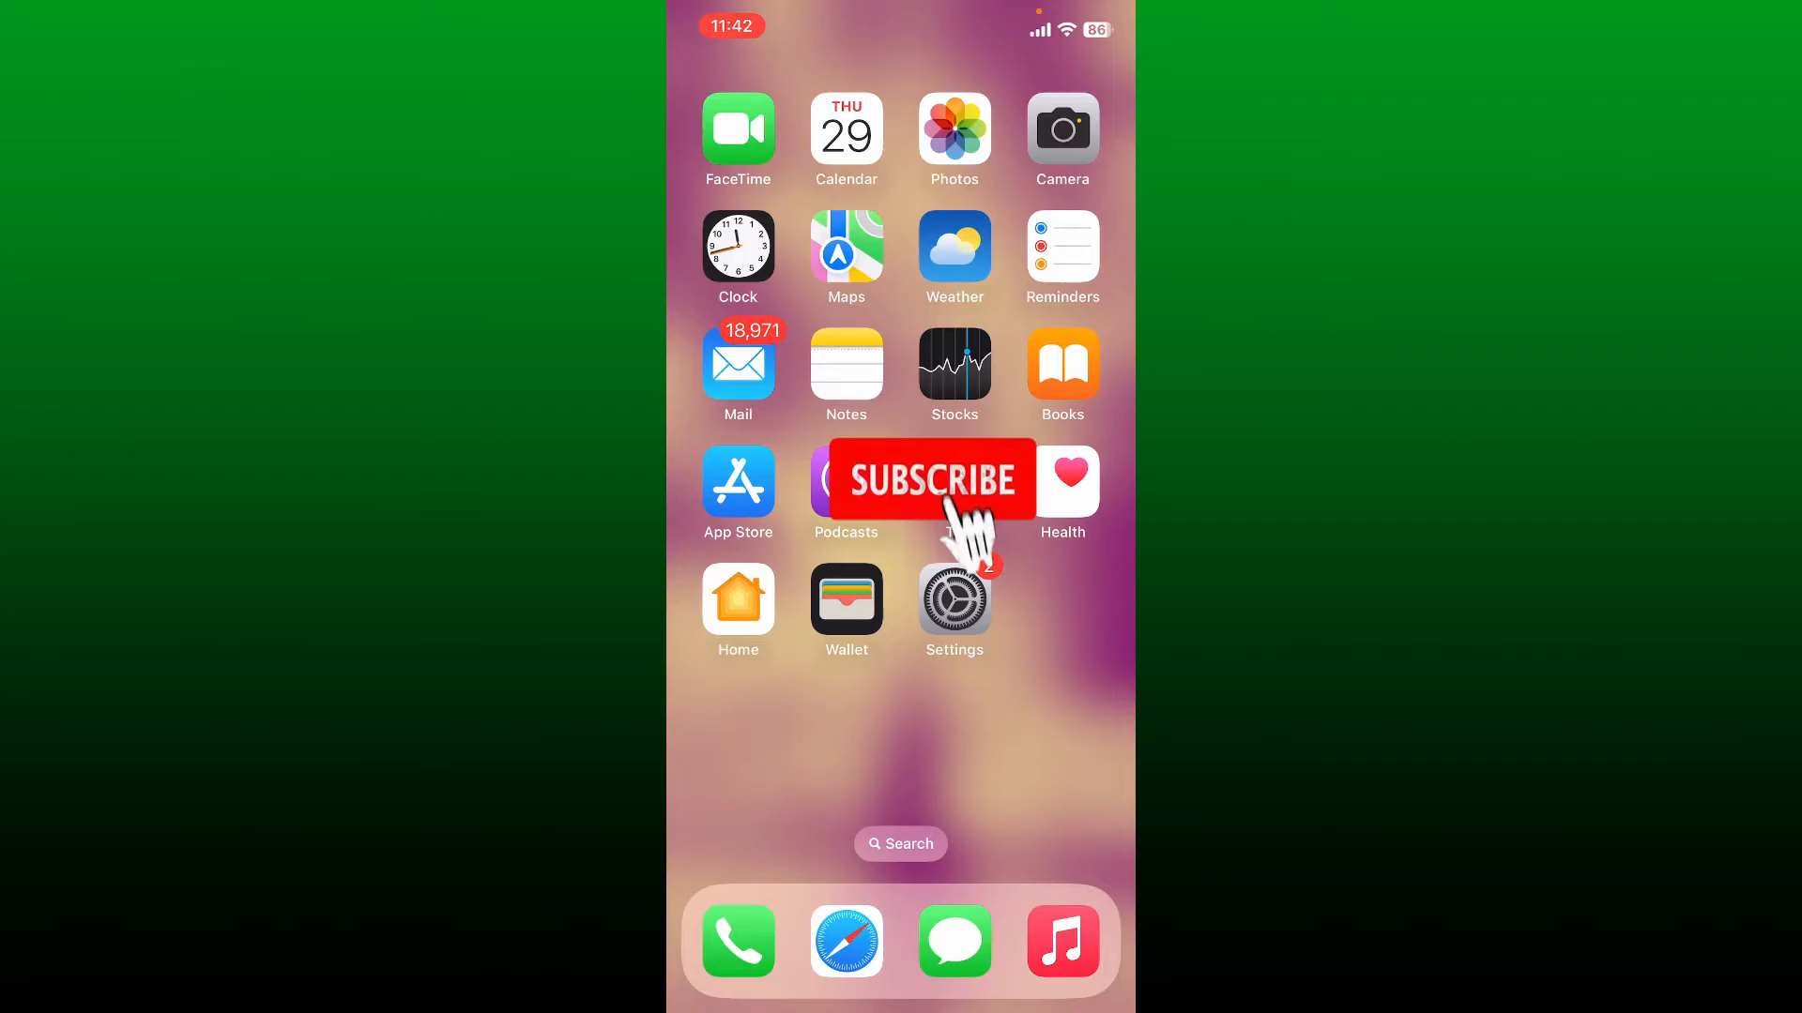
# - Launch the App Store from the iOS Home Screen
pyautogui.click(931, 478)
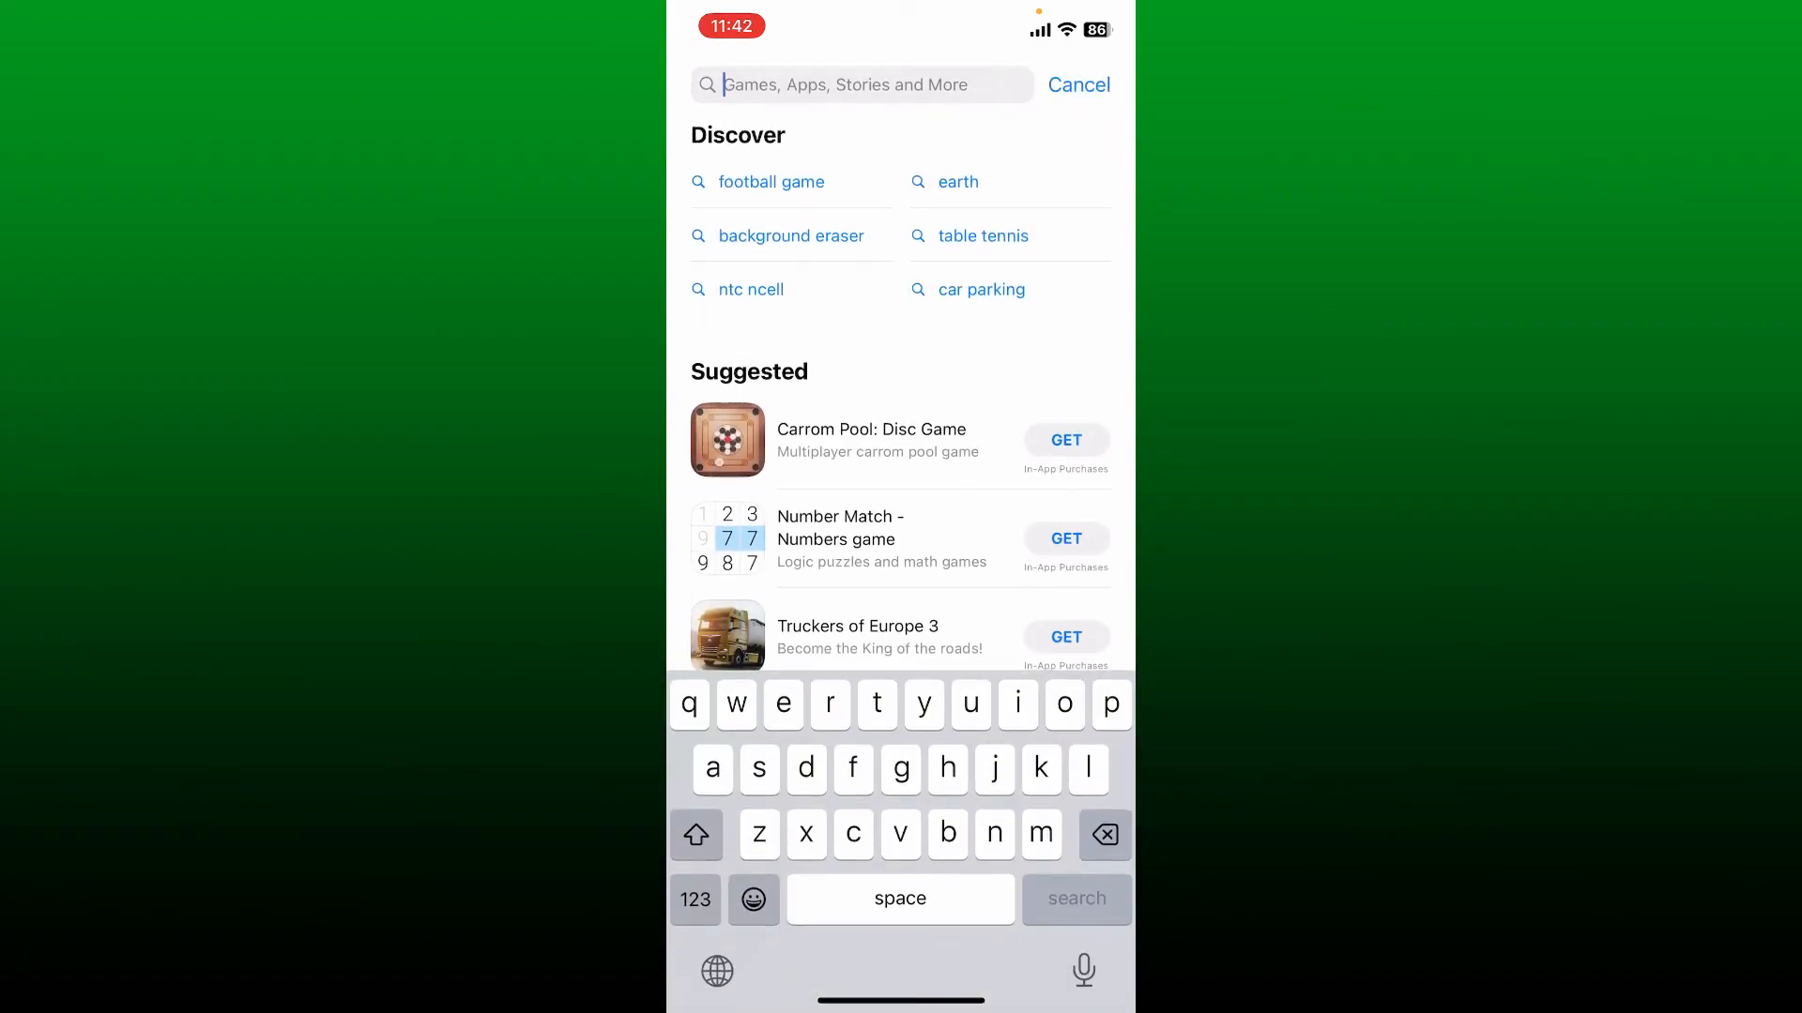
# - Search the App Store for 'bard' and reach the Bard - AI Chatbot Assistant page
pyautogui.write('bard')
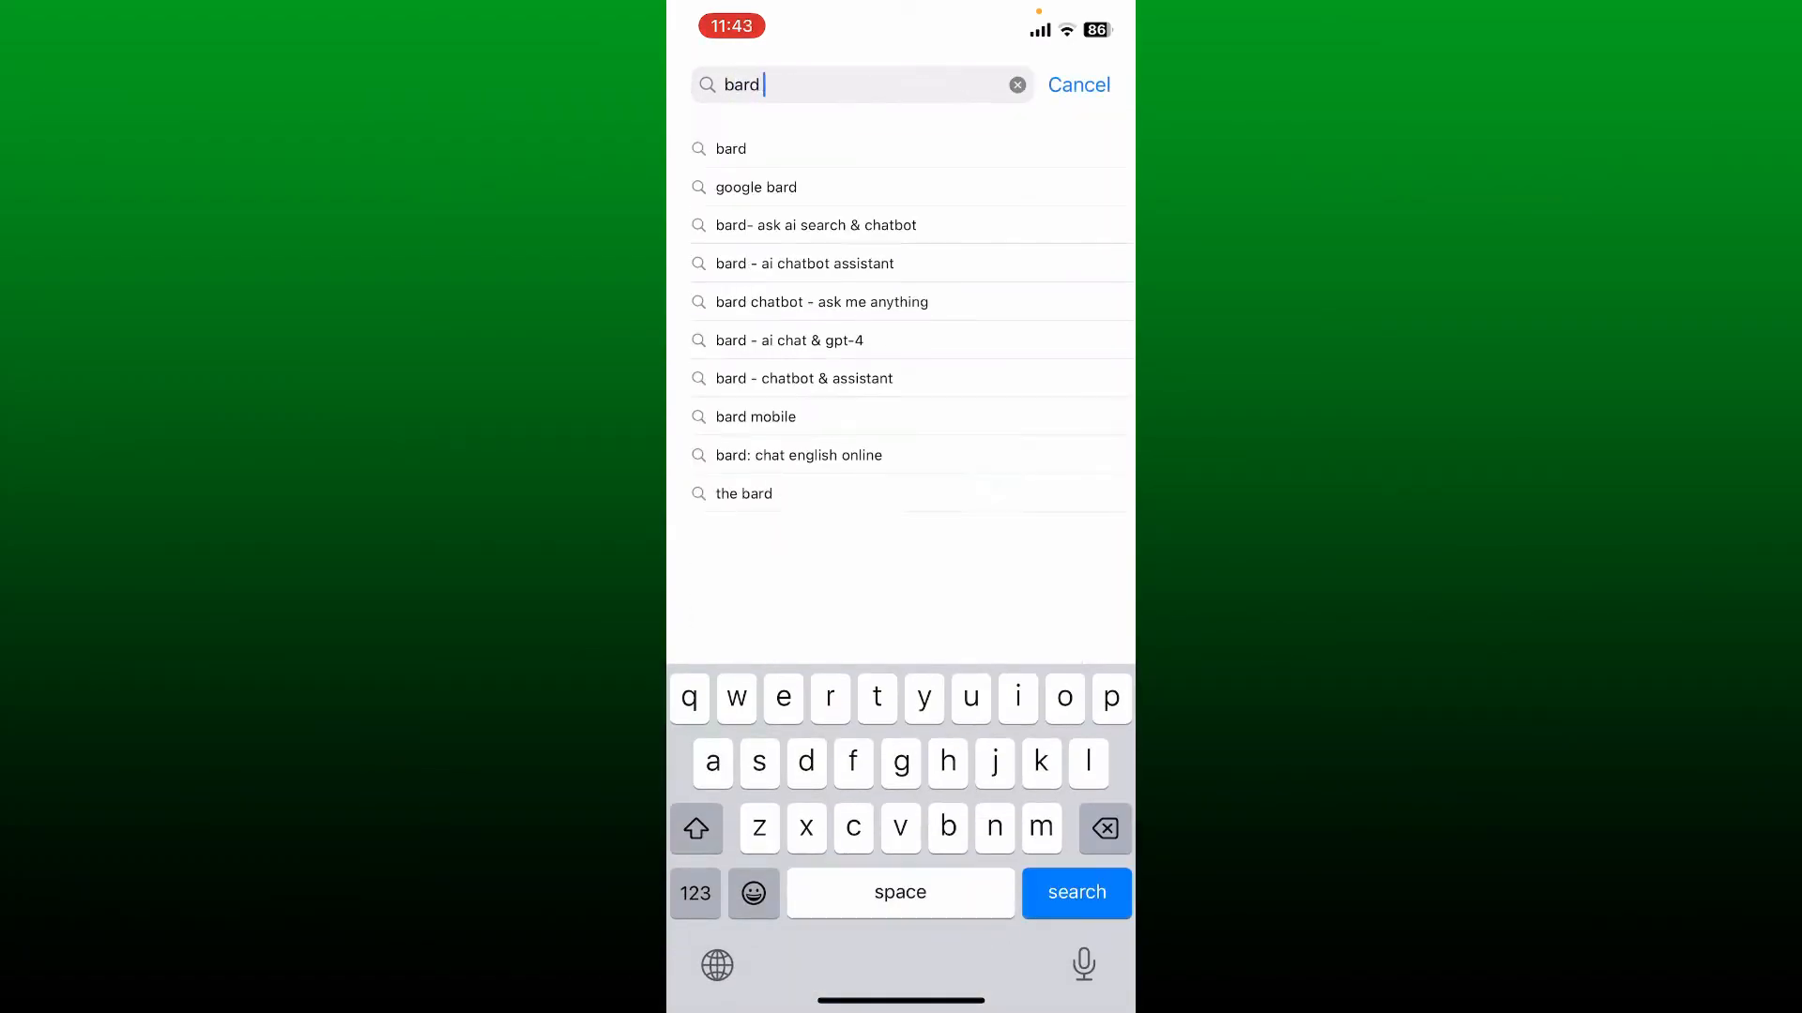
pyautogui.click(805, 263)
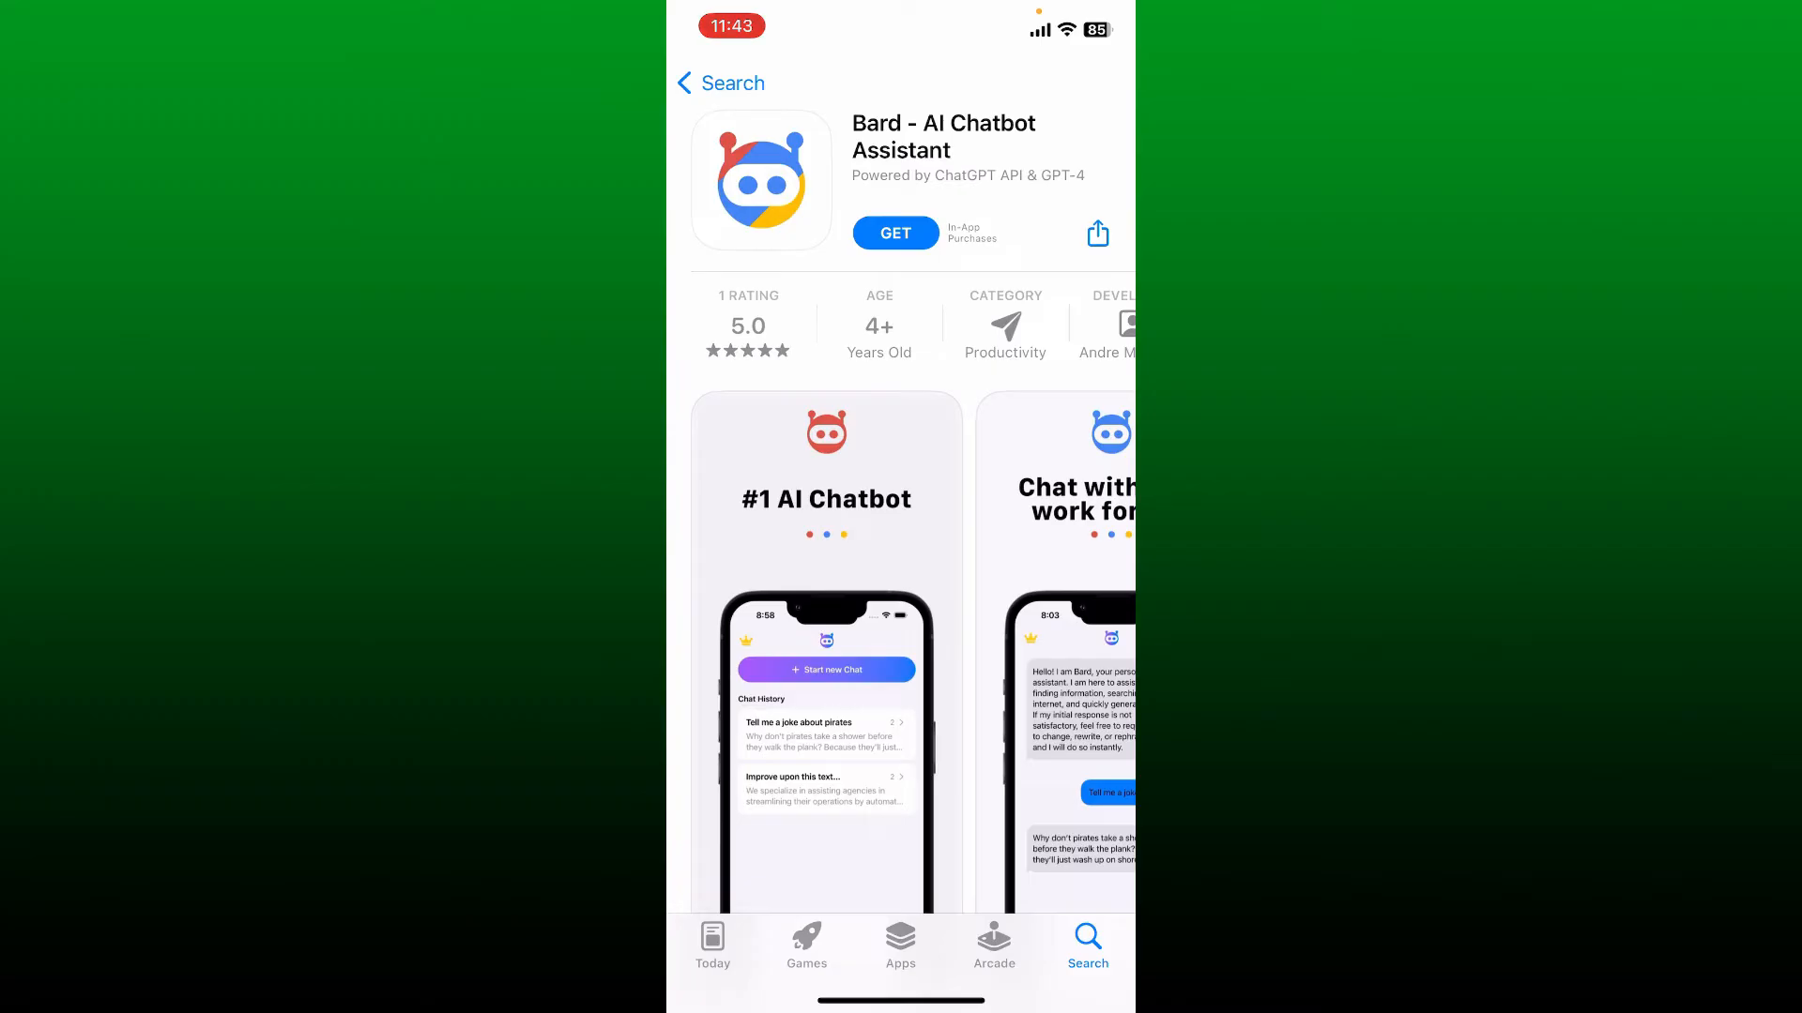
# - Download and install Bard - AI Chatbot Assistant until its page offers OPEN
pyautogui.click(895, 233)
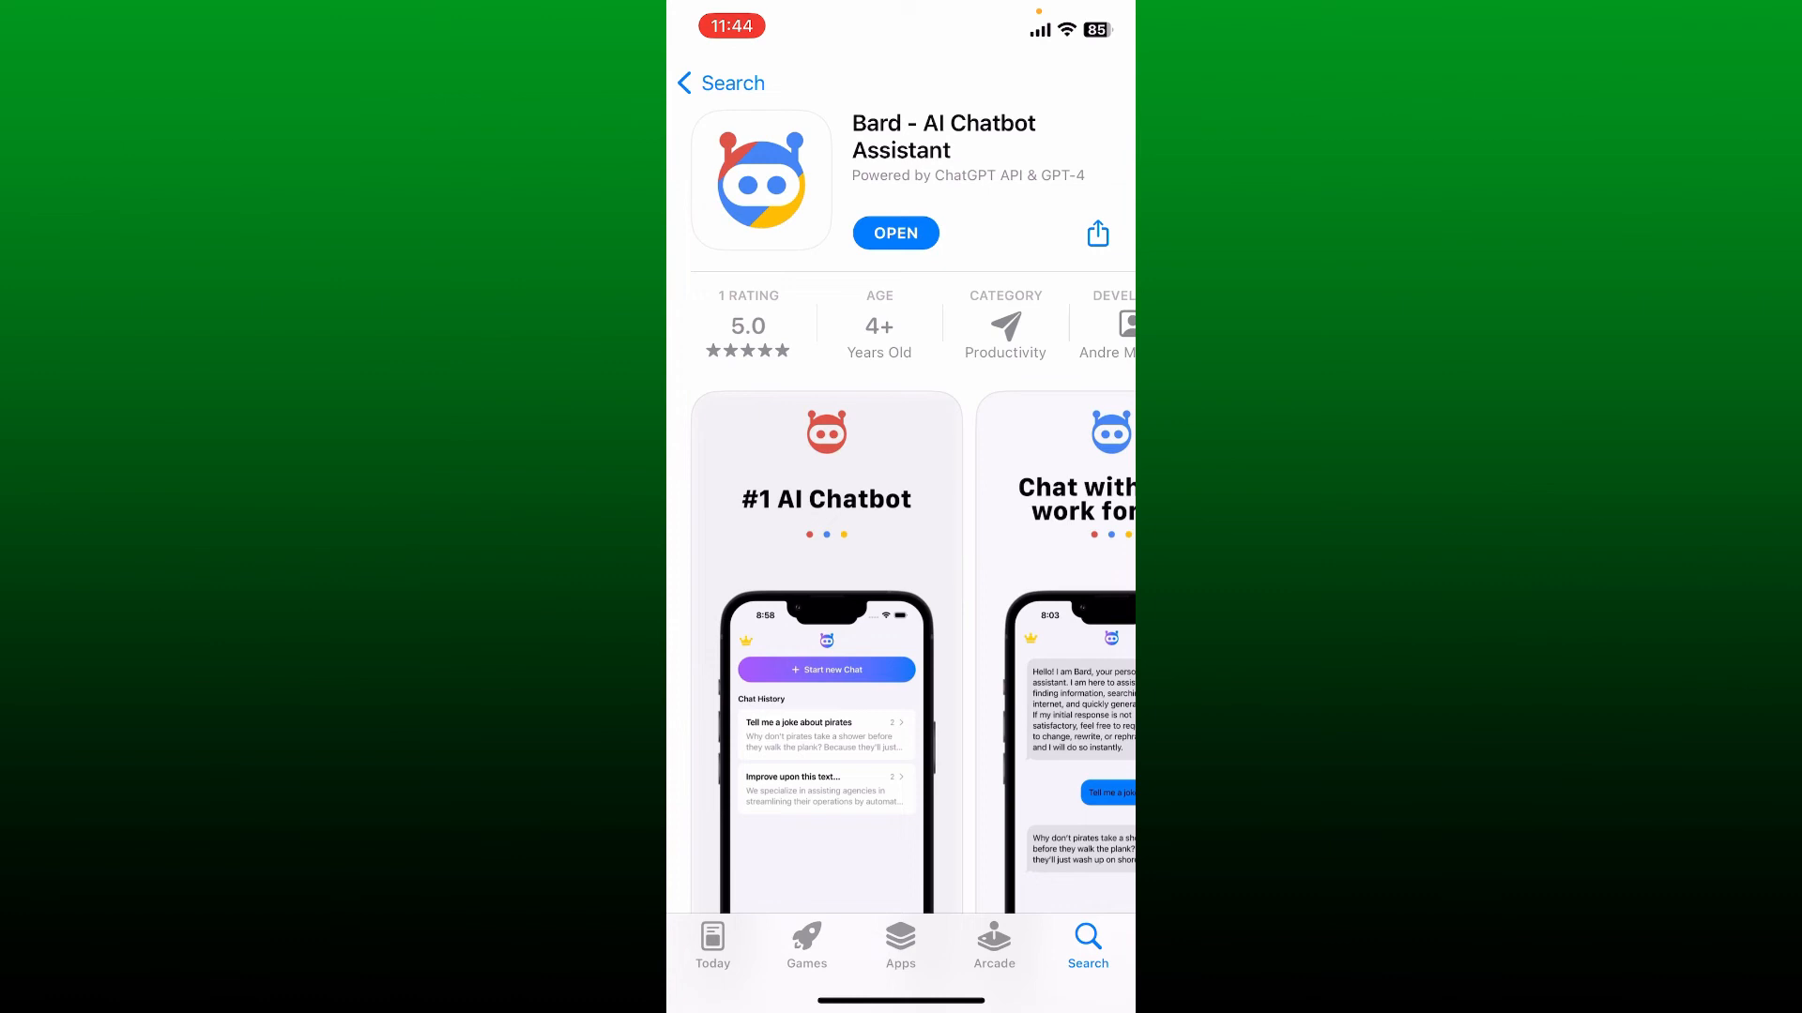
# - Launch Bard and finish its intro walkthrough to reach the empty chat home
pyautogui.click(896, 233)
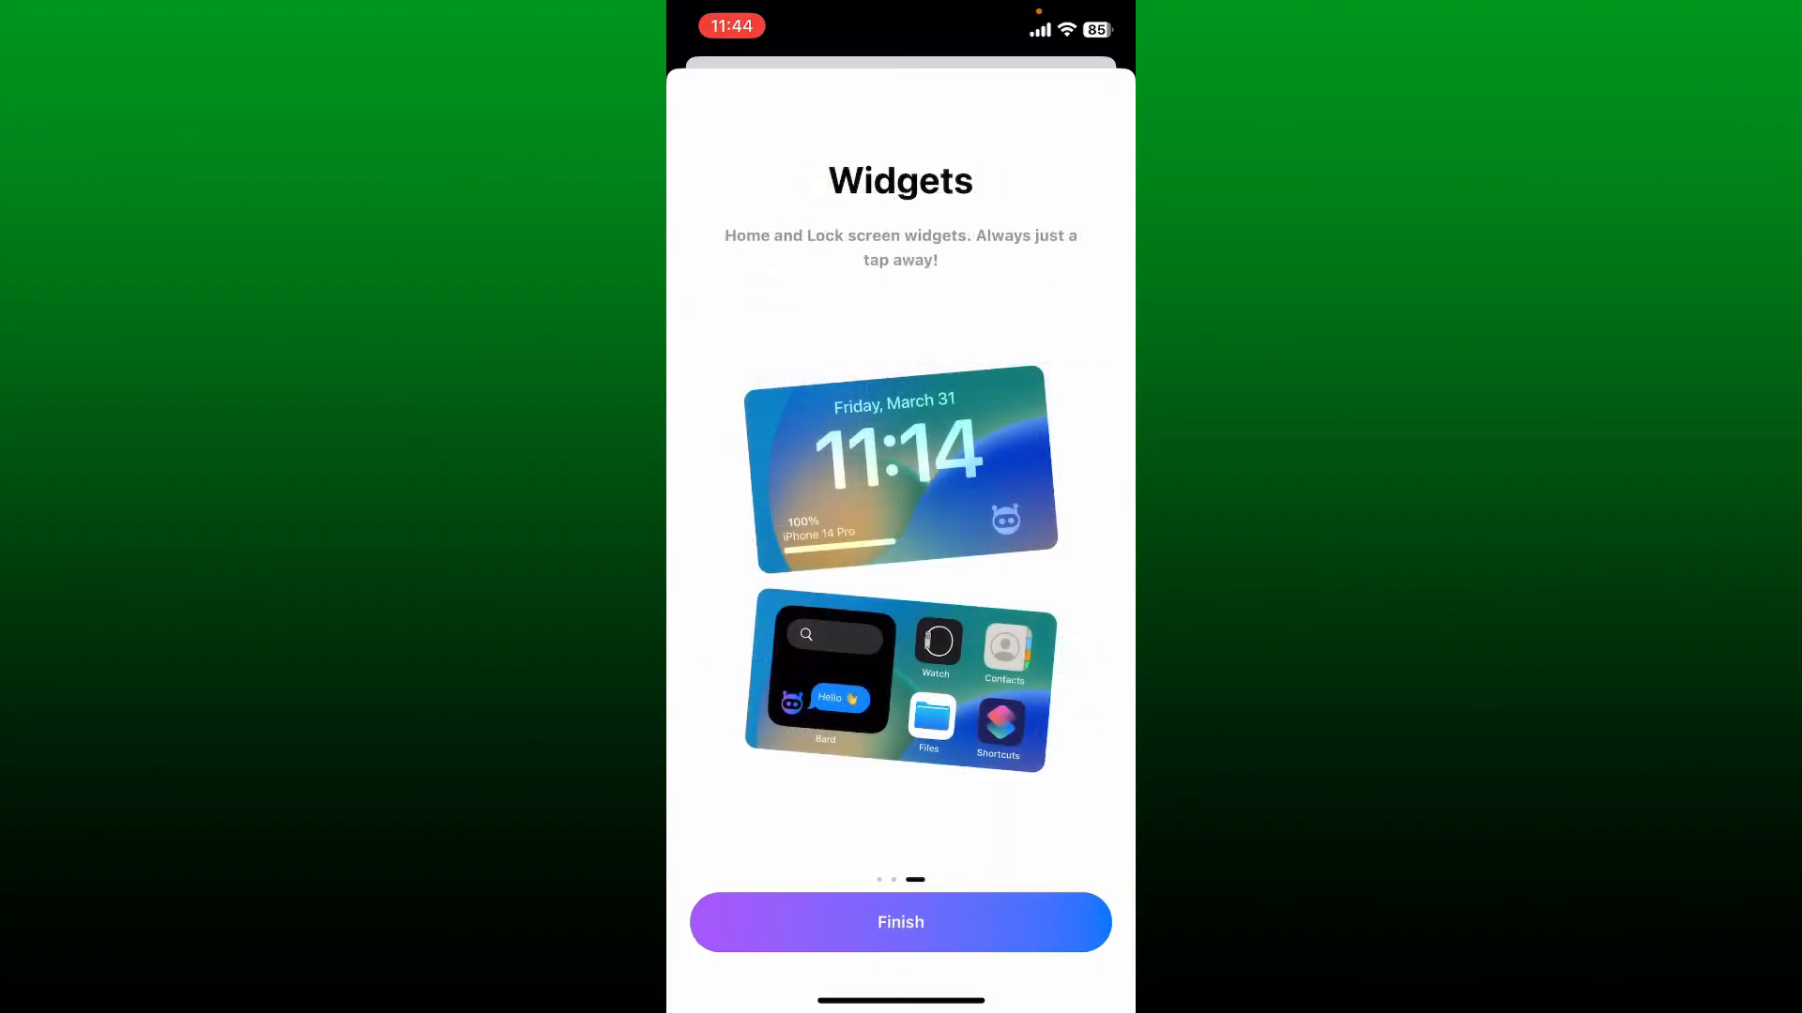
pyautogui.click(899, 921)
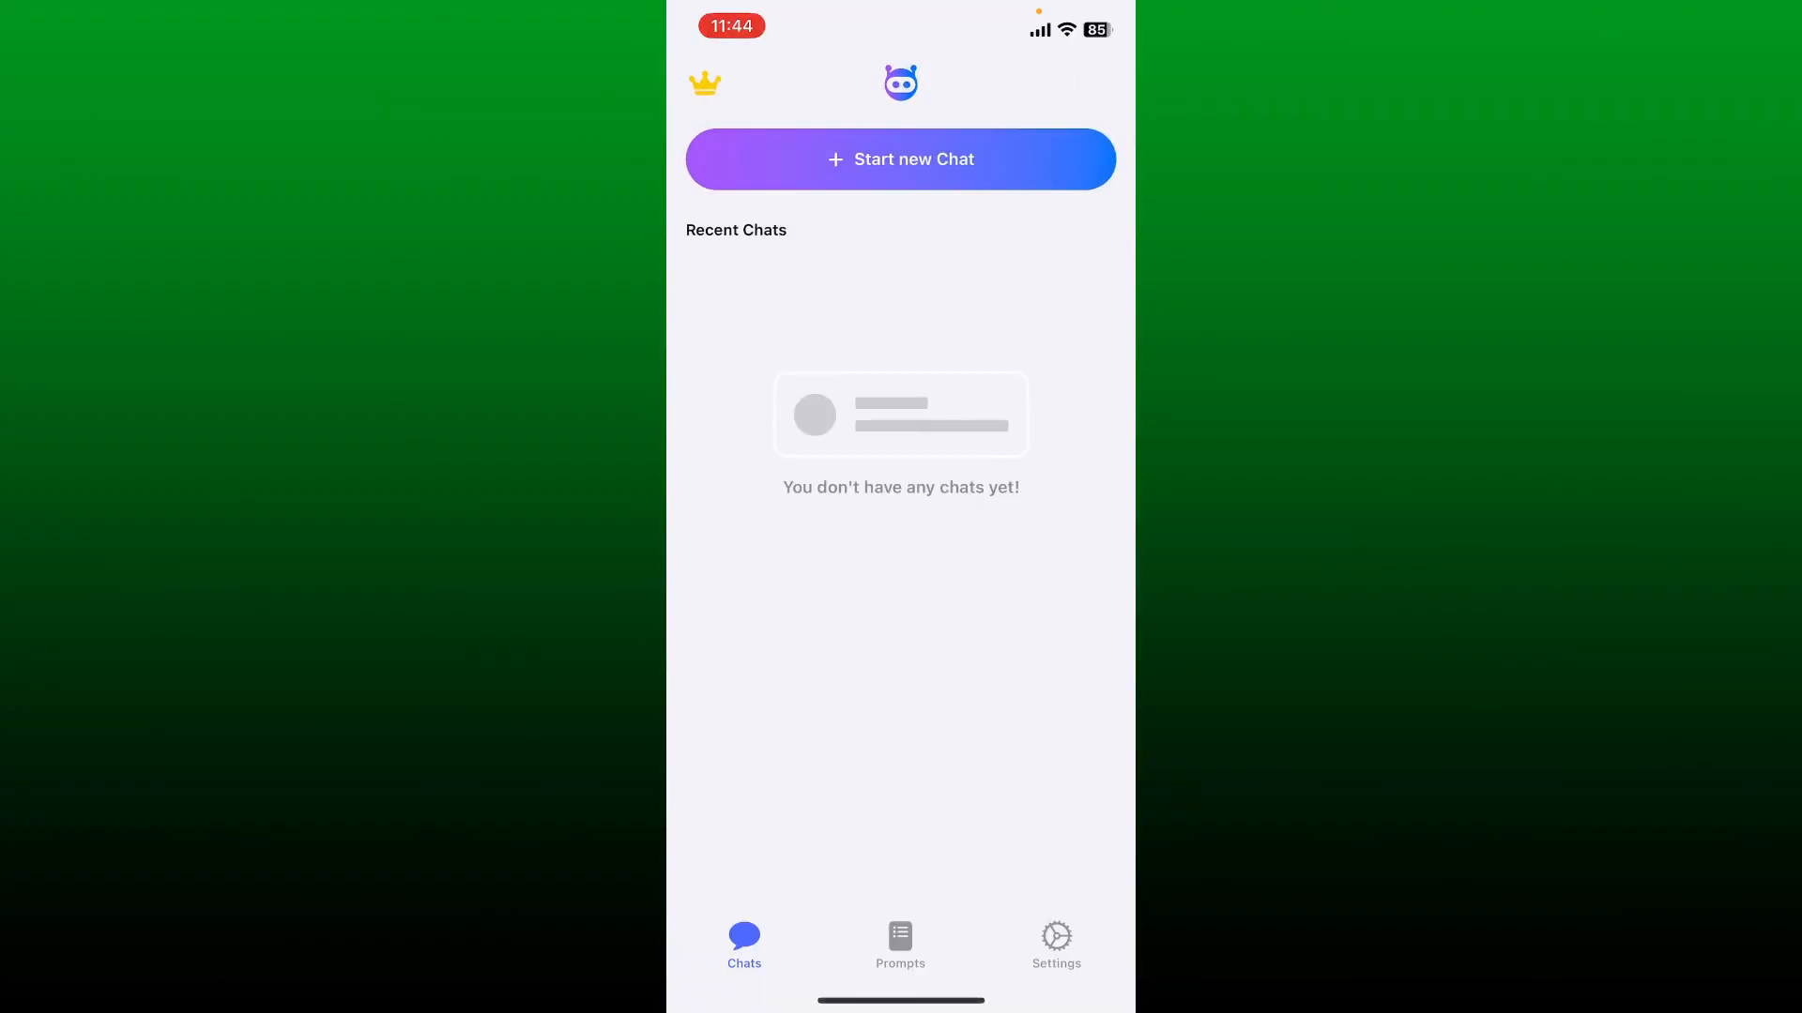